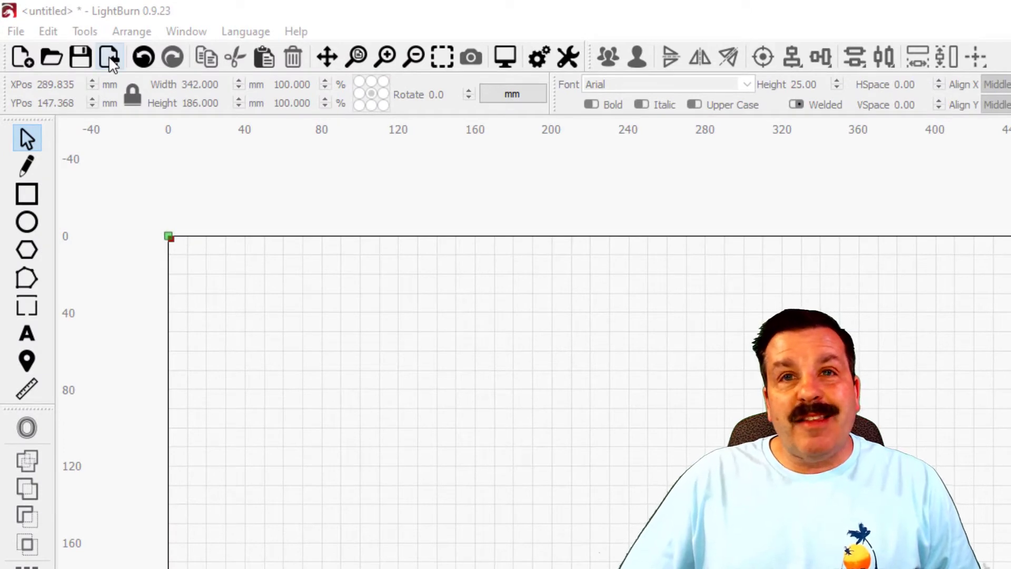
Step: Import the longboard cardboard parts SVG from the stl folder onto the canvas
left_click(109, 56)
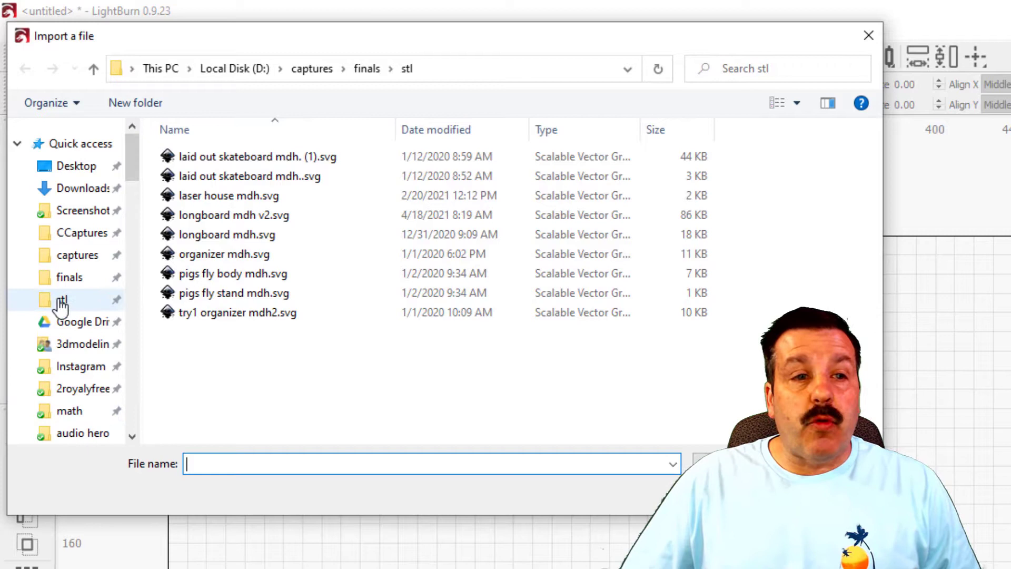
left_click(248, 176)
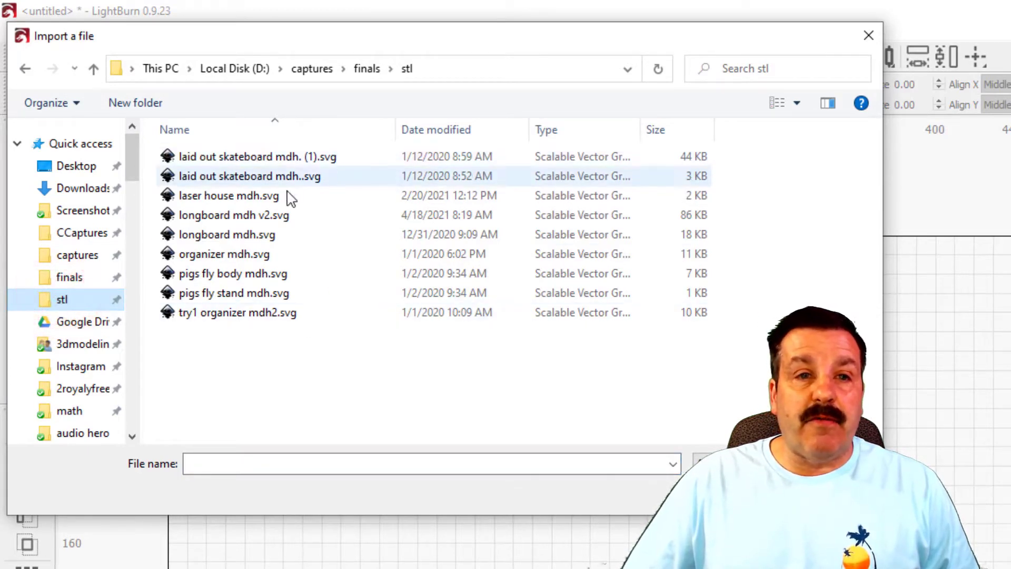
left_click(238, 312)
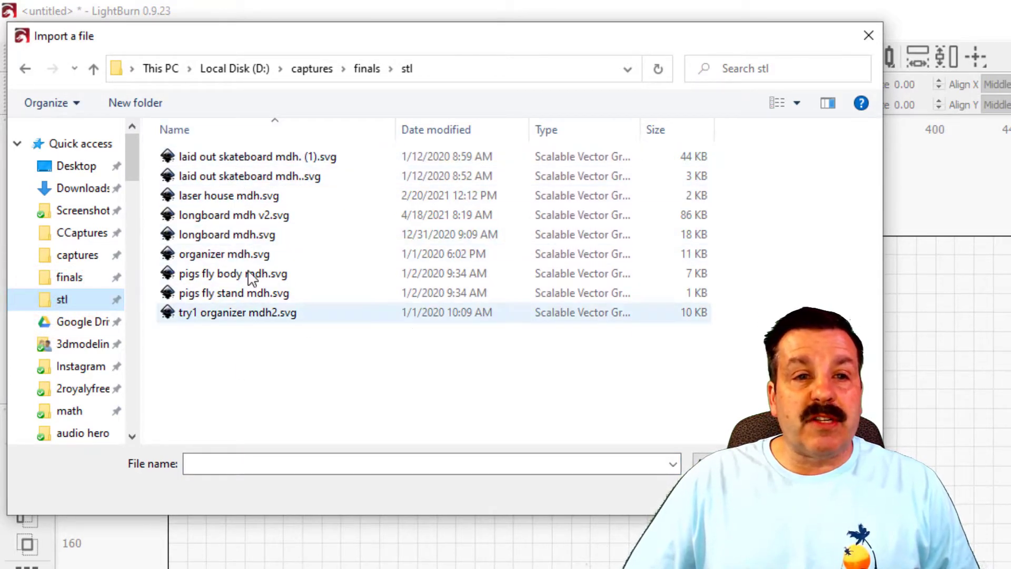
left_click(234, 215)
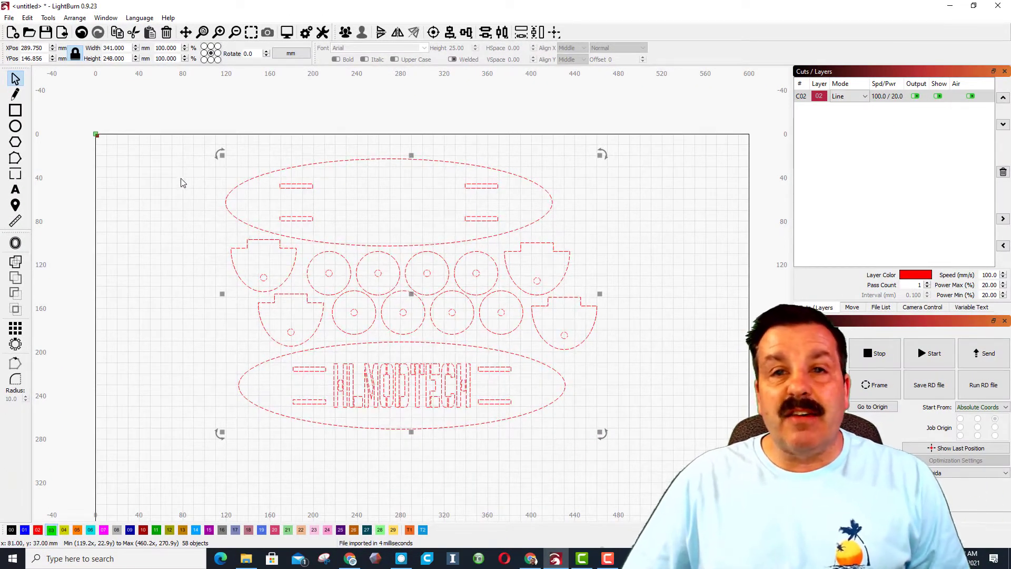
Step: Deselect the imported parts, then select every part with Ctrl+A
left_click(194, 159)
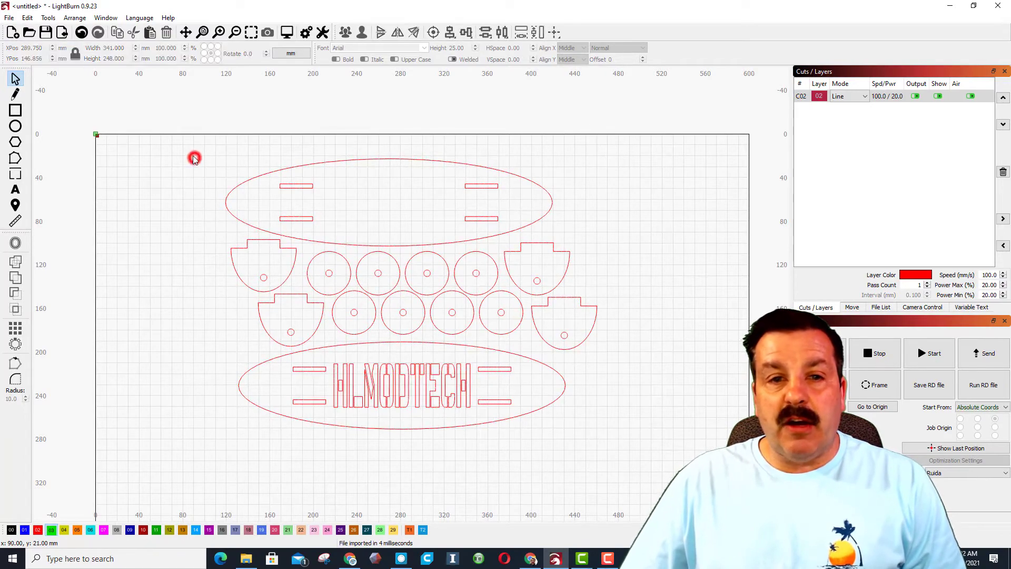
key("ctrl+a")
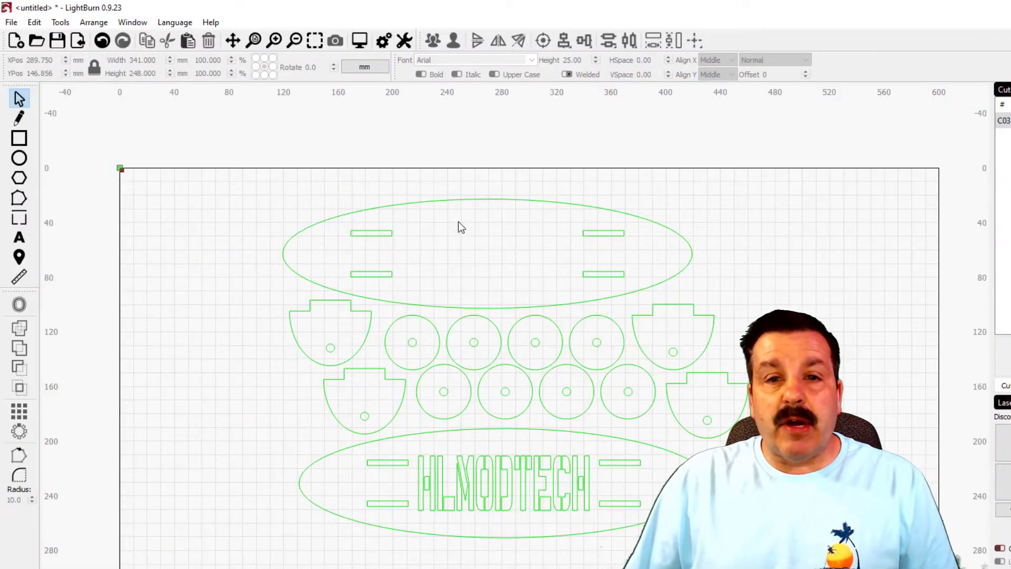
Step: Undo the stray oval move and group the top deck oval with its four slots
left_click(459, 250)
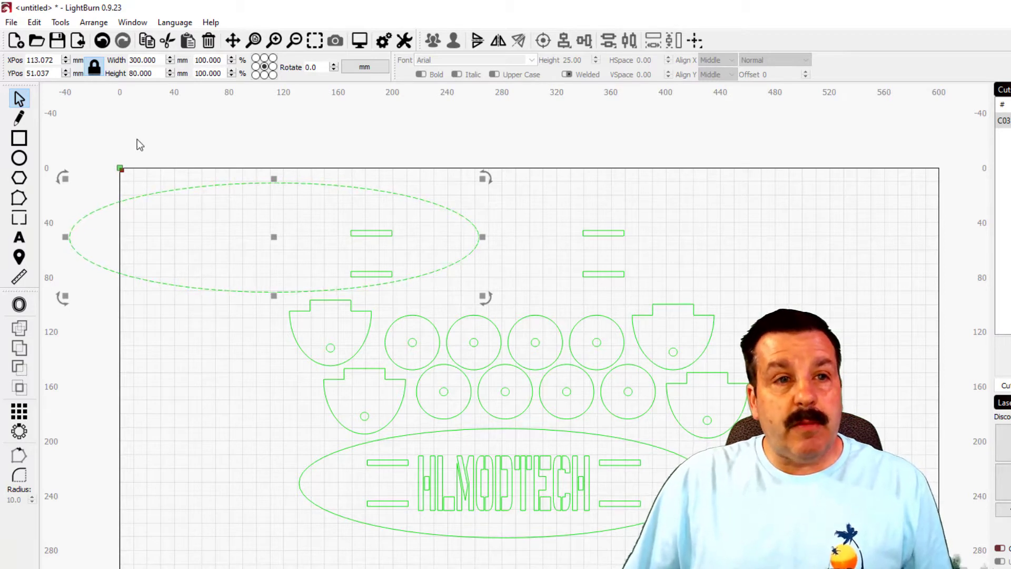
key("ctrl+z")
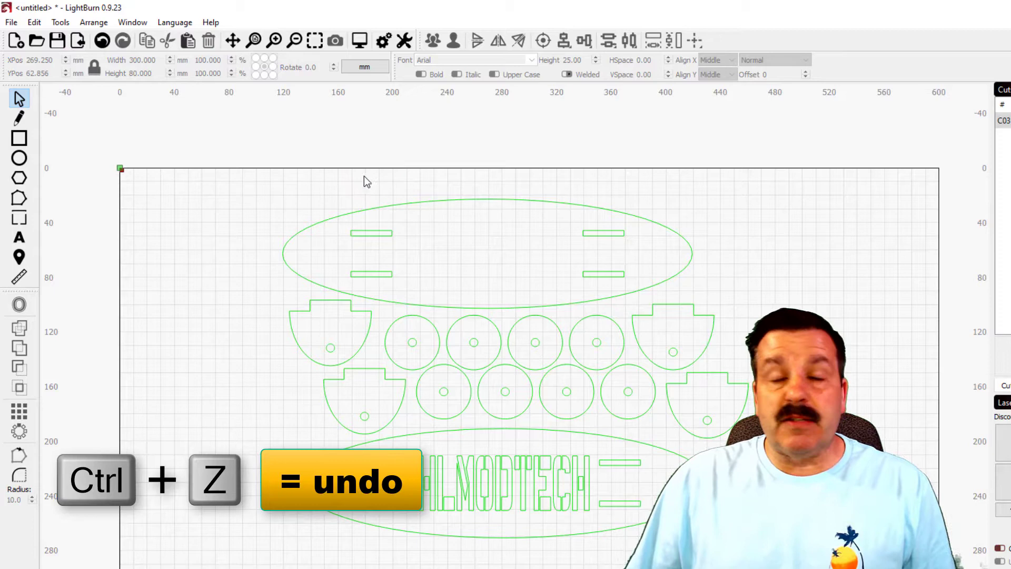
key("ctrl+z")
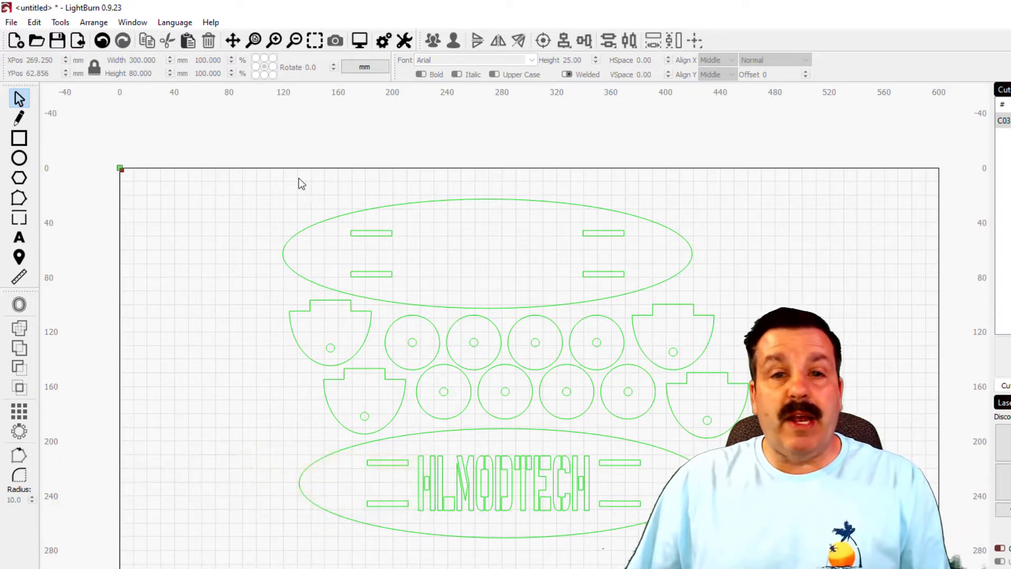
left_click_drag(237, 158, 276, 216)
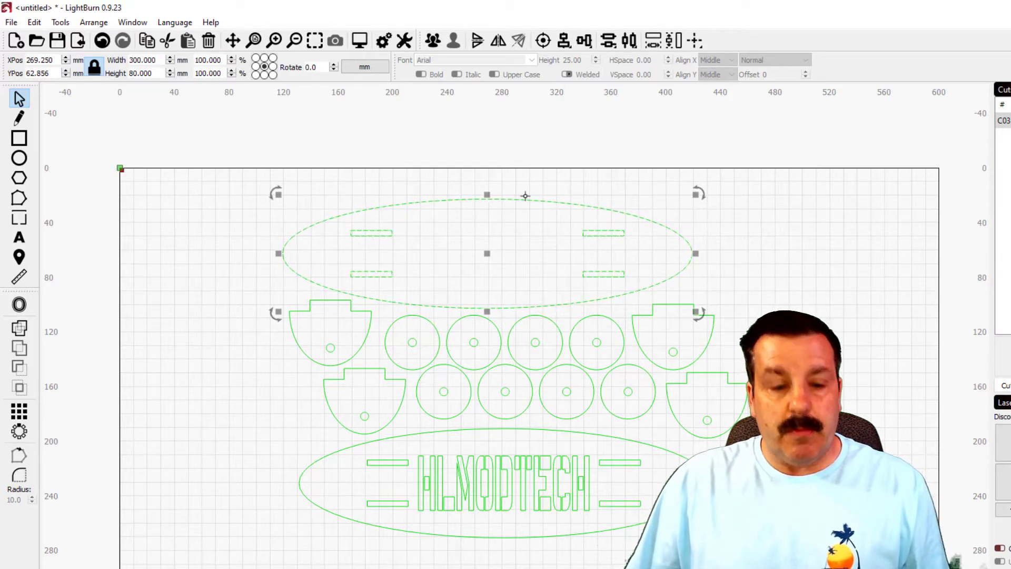
key("ctrl+g")
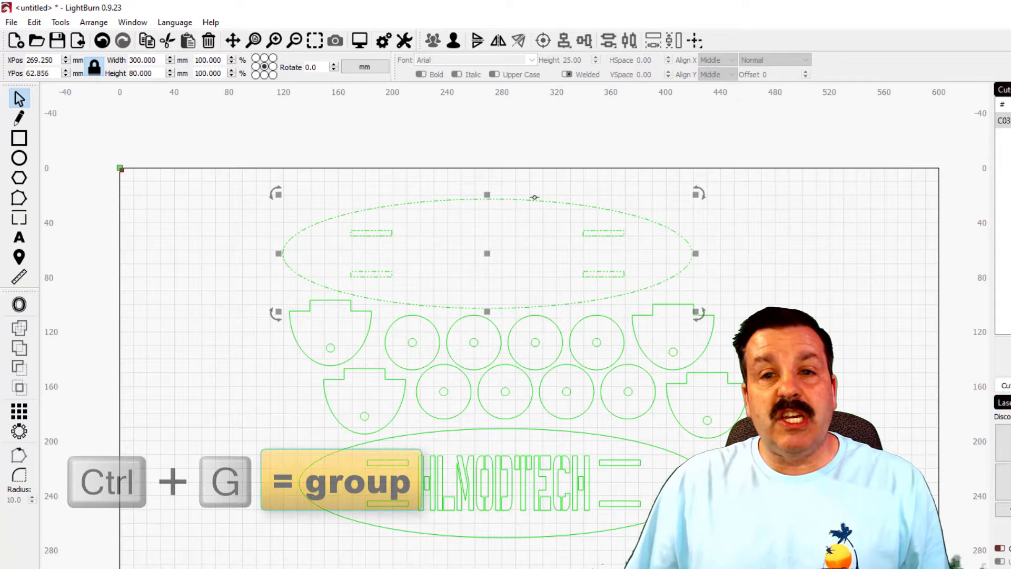
key("ctrl+g")
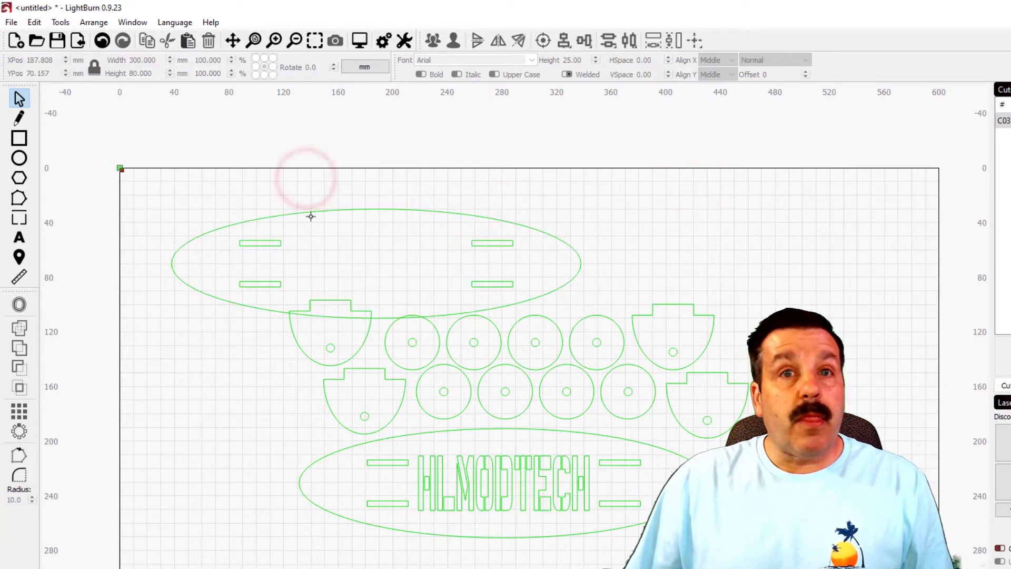
left_click(320, 211)
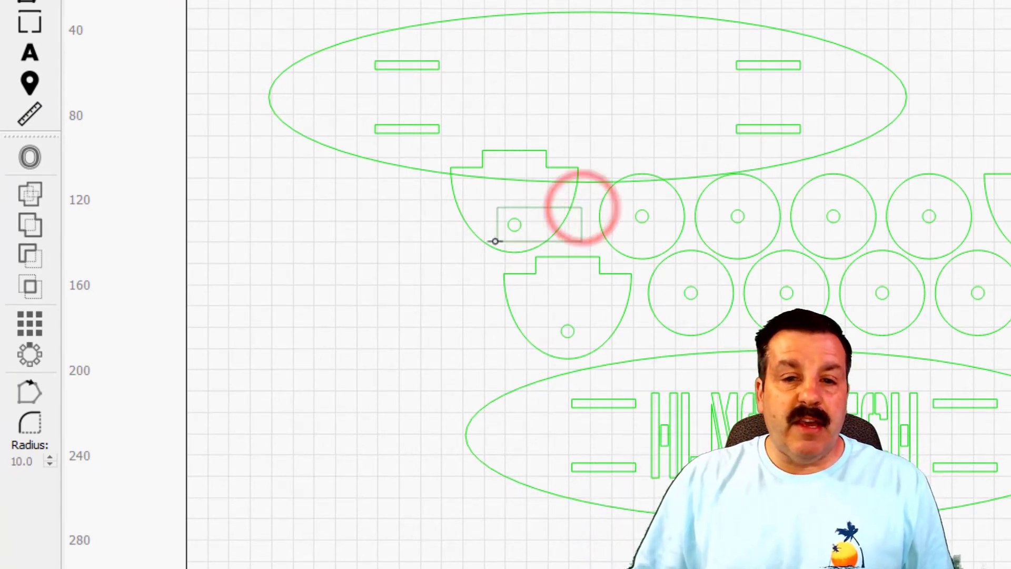
Step: Group a half-round piece with its hole and place it right of the deck
left_click(574, 216)
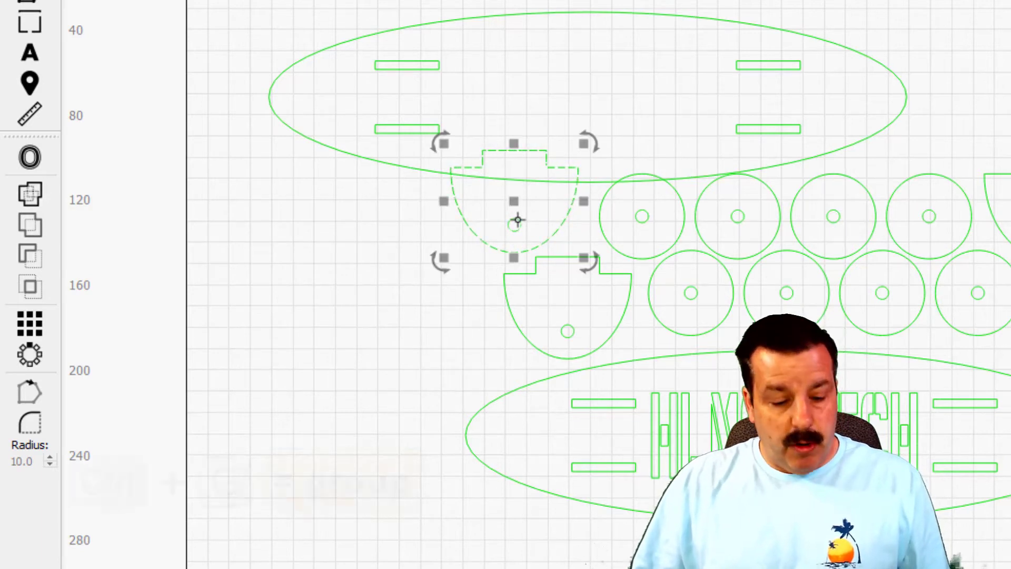
key("ctrl+g")
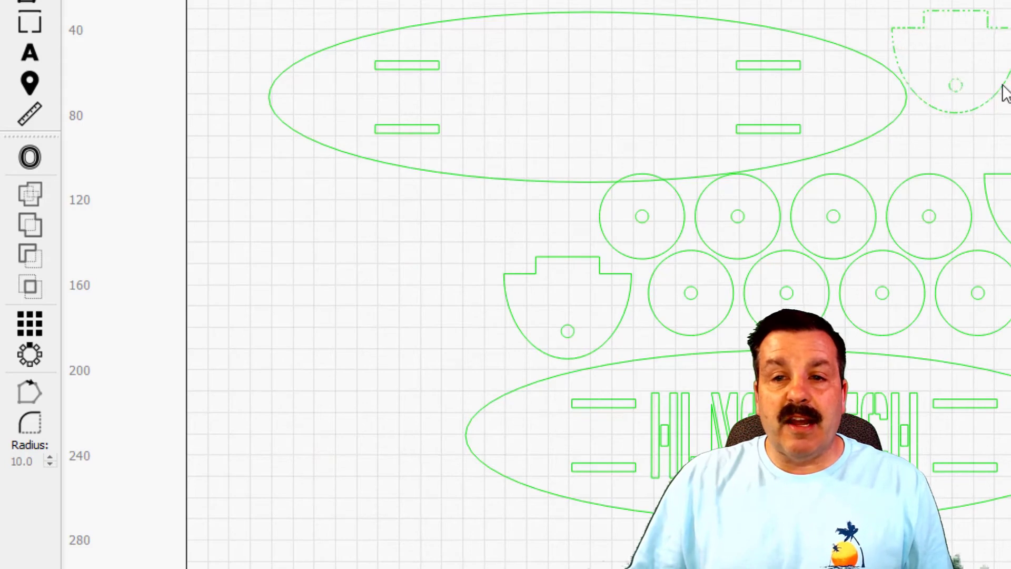
left_click(955, 25)
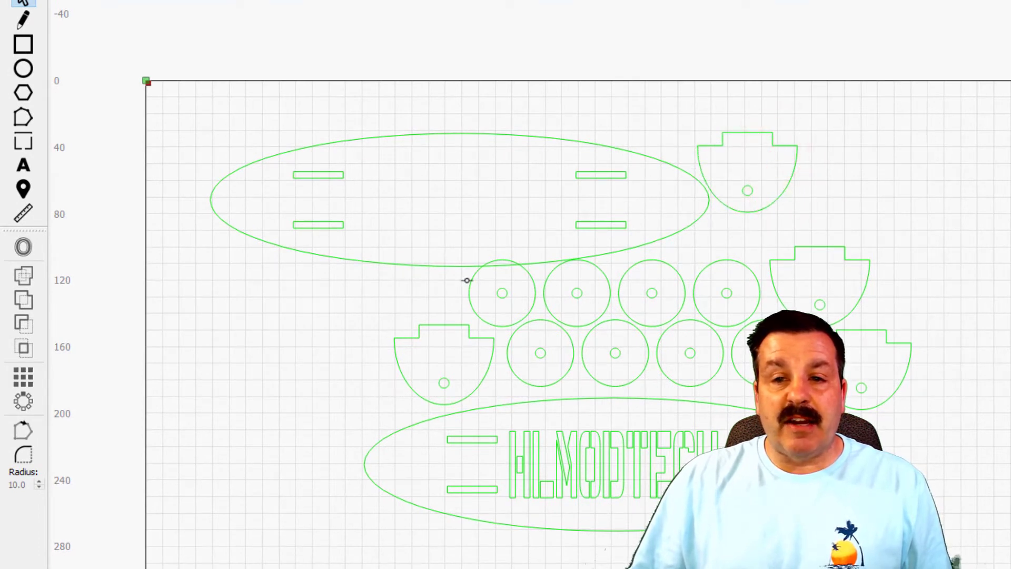
mouse_move(448, 247)
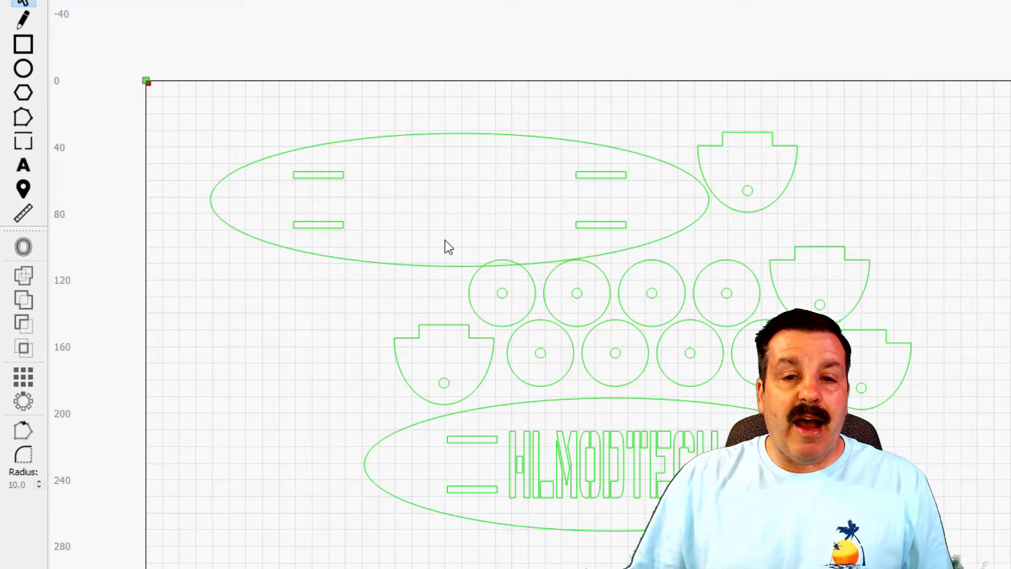
Step: Group the first disc with its hole and move it below the deck's left end
left_click_drag(446, 248, 545, 349)
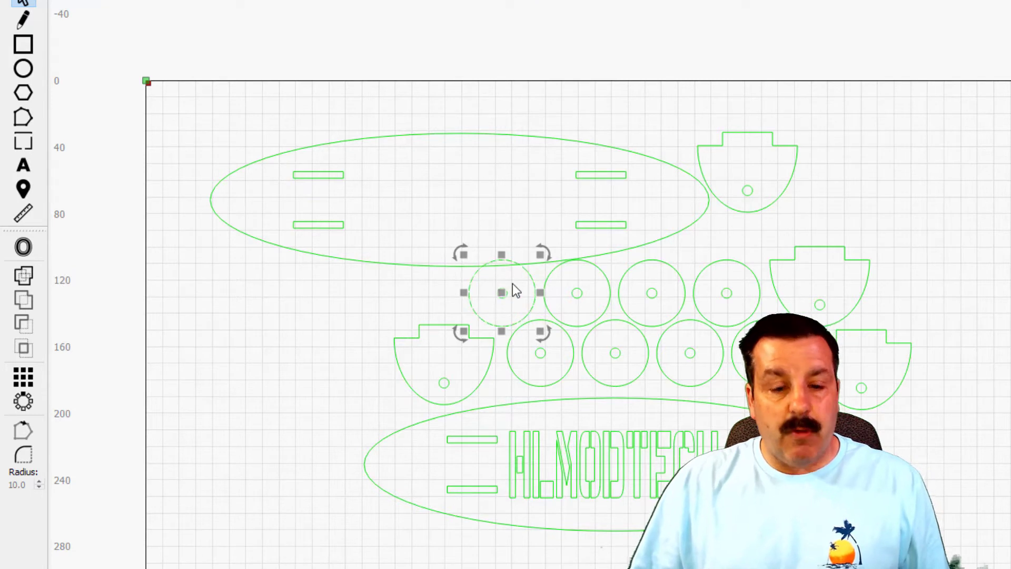
key("ctrl+g")
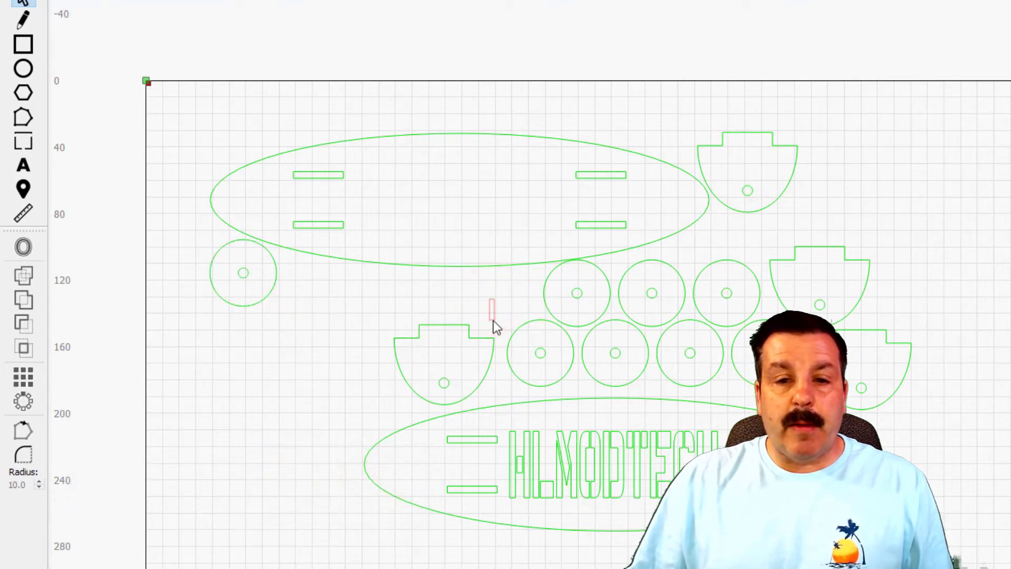
left_click(443, 348)
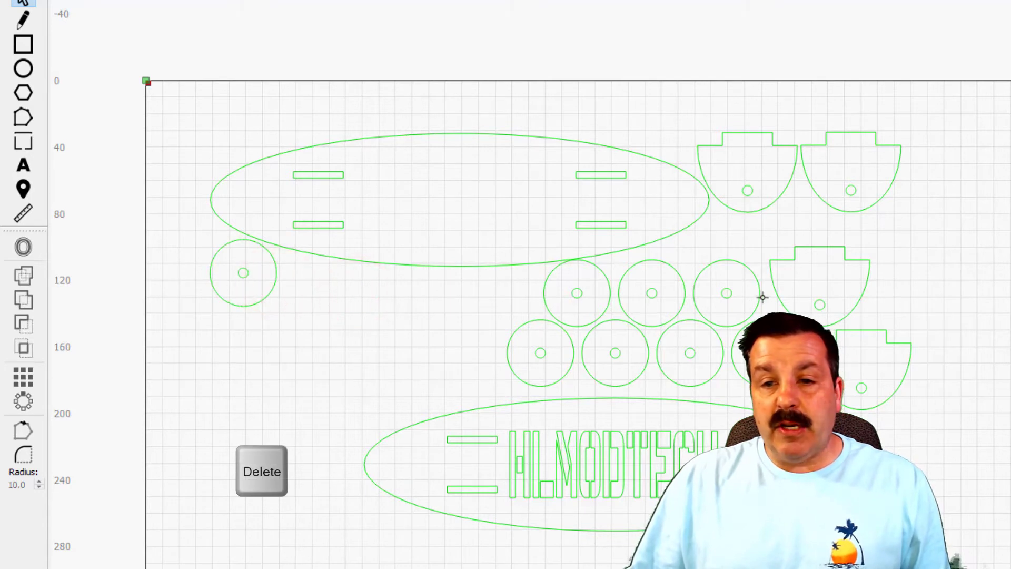
Step: Delete the wheel row and cluster pasted copies of the remaining wheel beside the trucks
left_click_drag(761, 296, 510, 359)
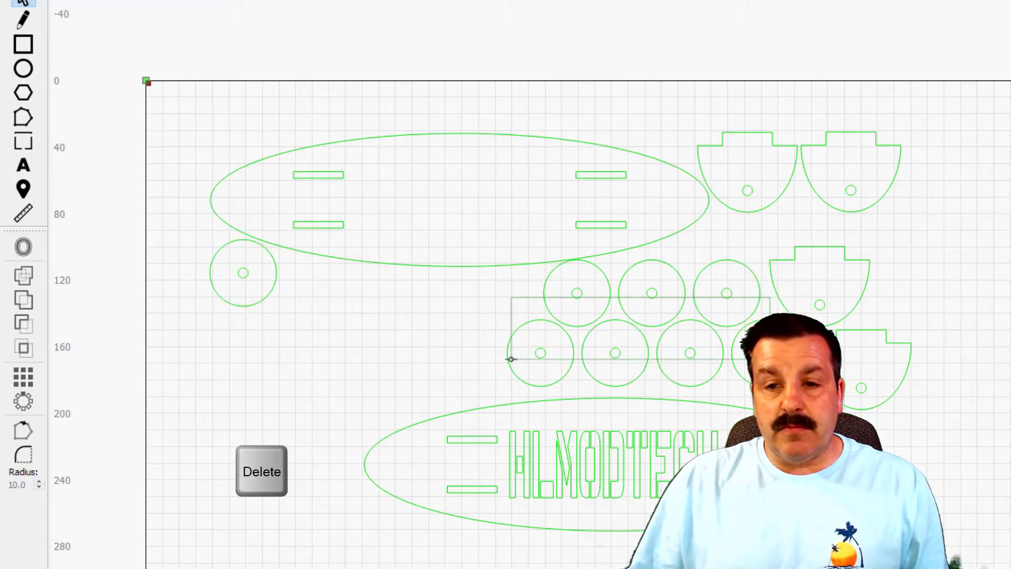
left_click(261, 471)
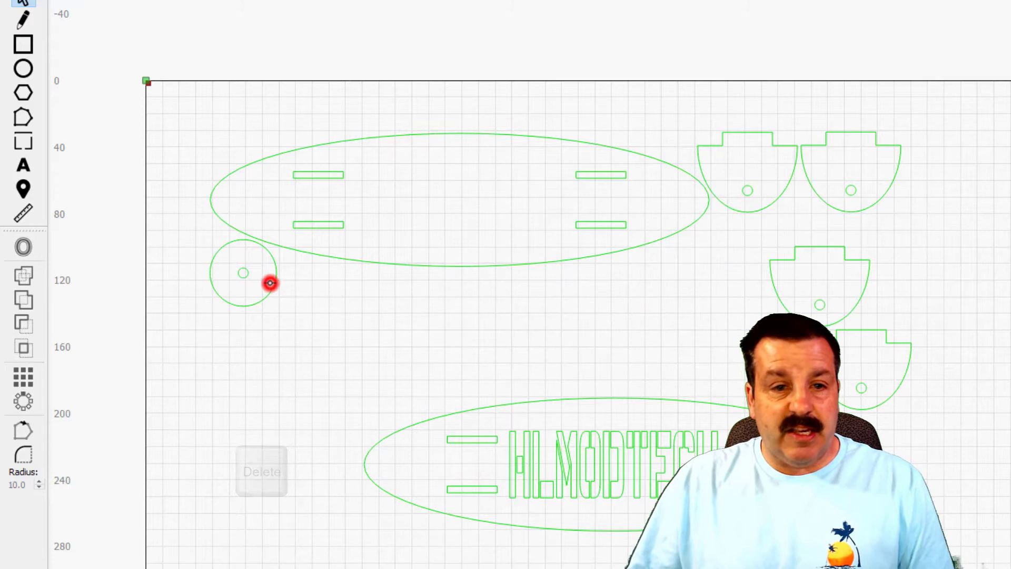
left_click(270, 283)
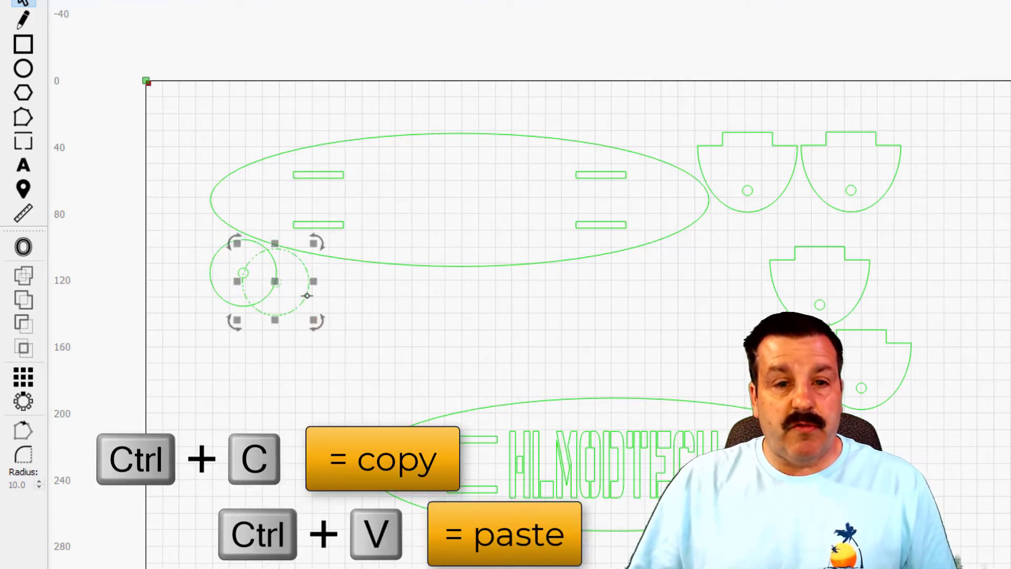
left_click_drag(274, 281, 916, 230)
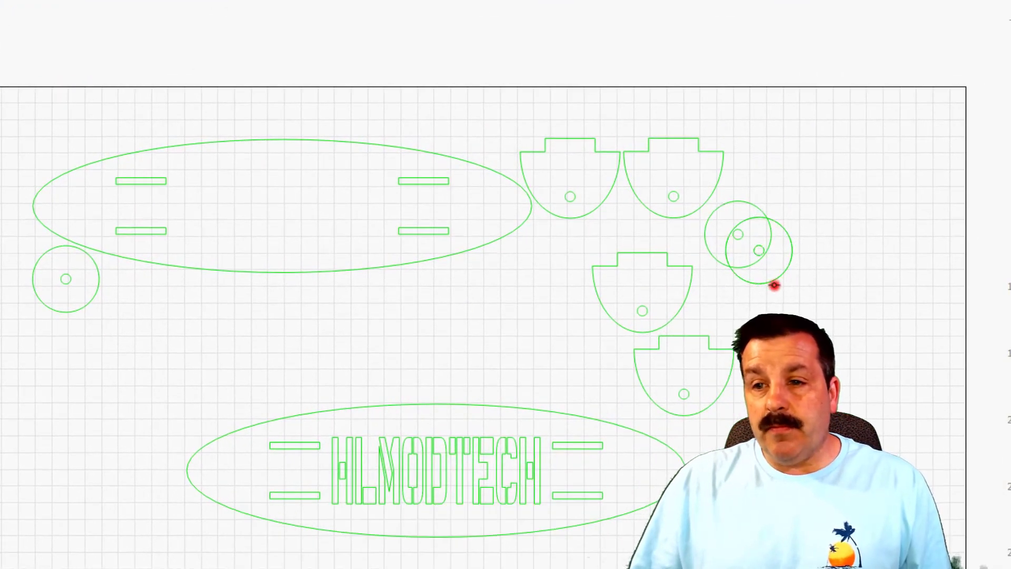
left_click(768, 285)
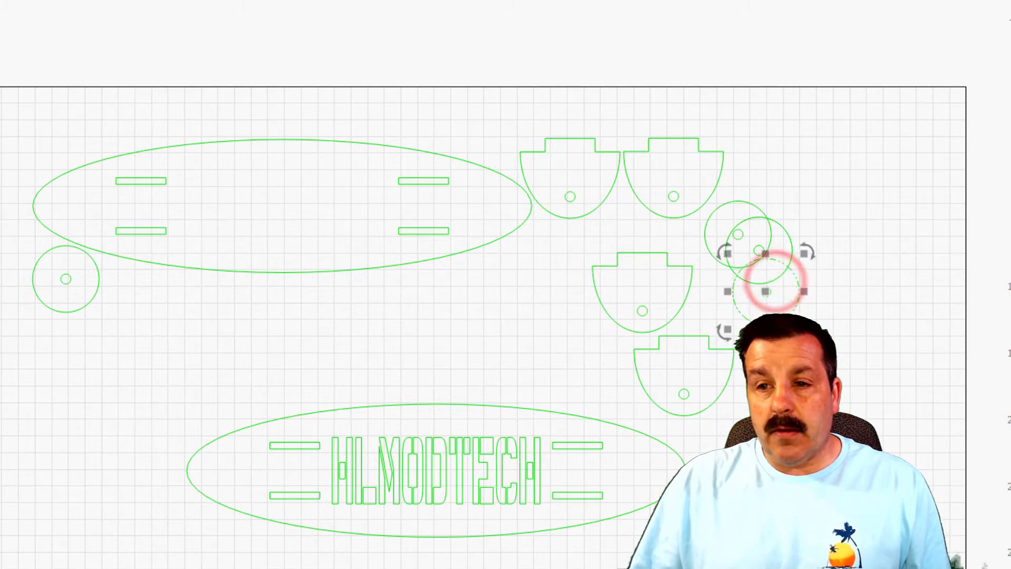
left_click_drag(765, 294, 704, 329)
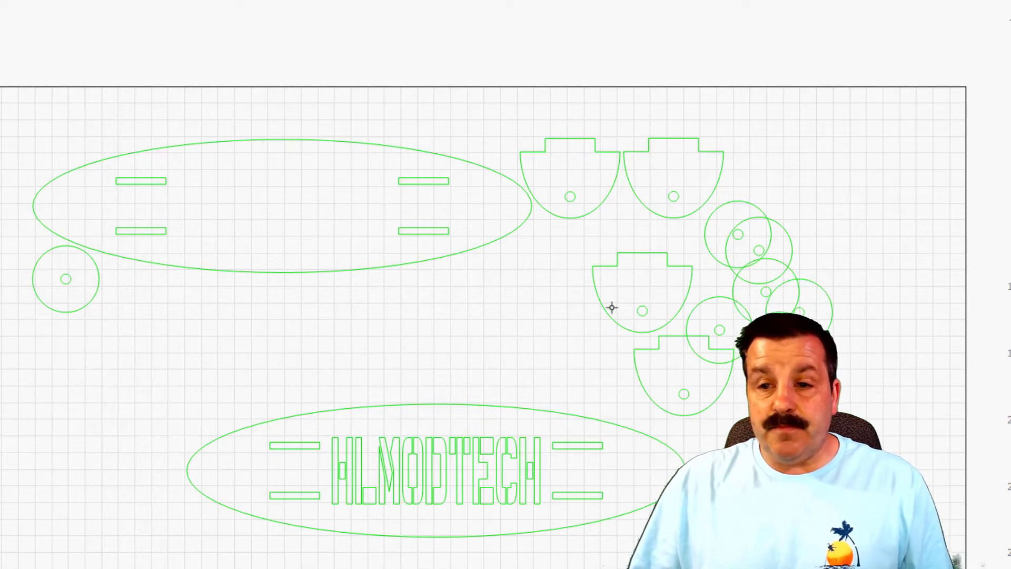
left_click(641, 311)
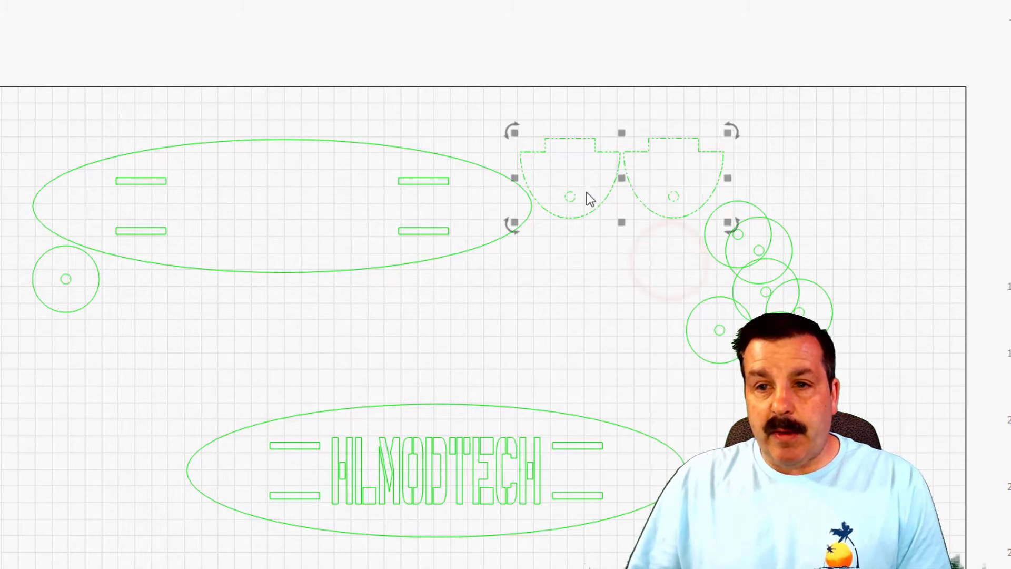
Step: Select the two top truck pieces and group the lower deck with its lettering
left_click_drag(587, 193, 597, 230)
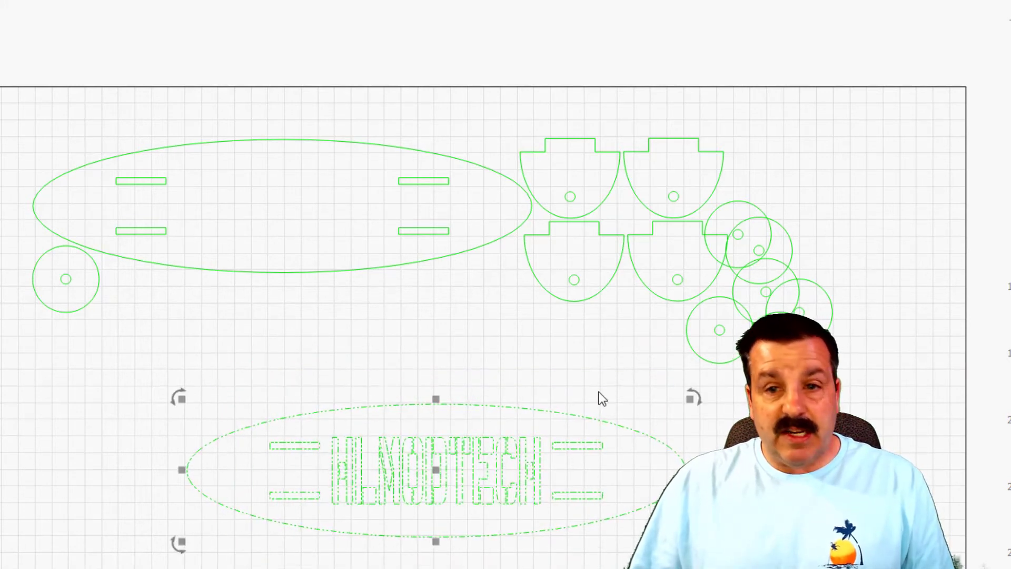
key("ctrl+g")
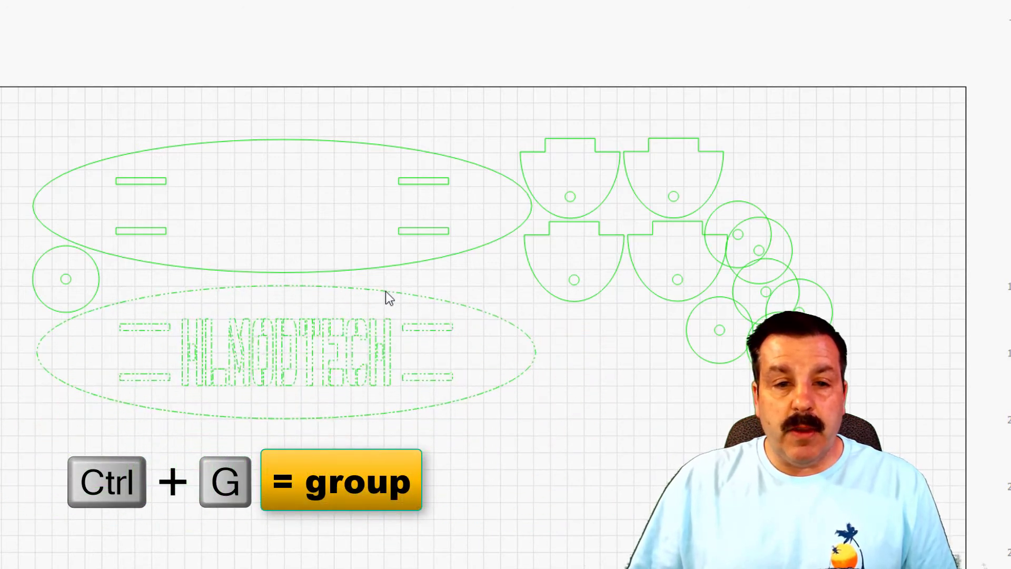
key("ctrl+g")
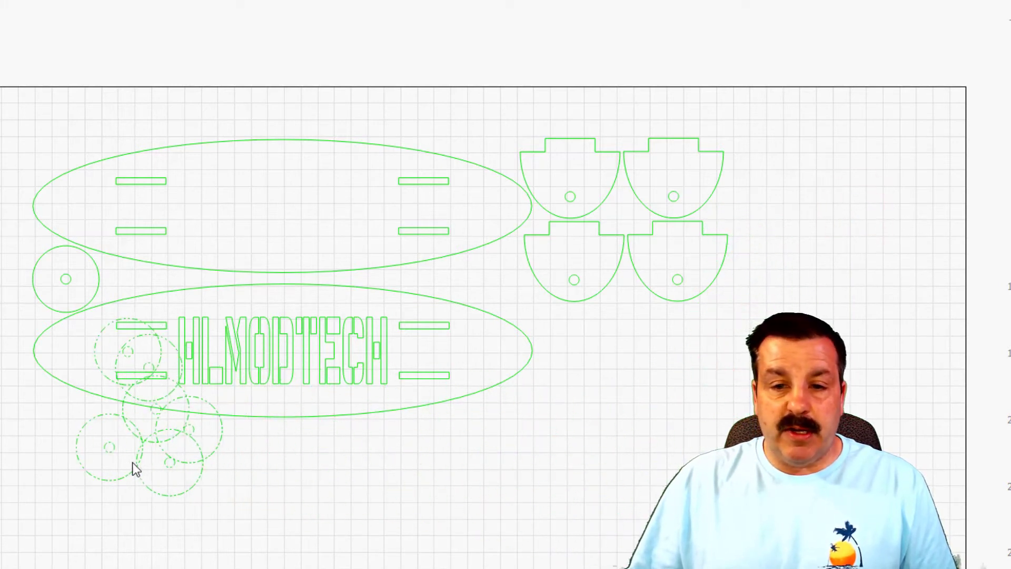
Step: Place four wheel copies in a two-by-two block under the truck pieces
left_click(178, 471)
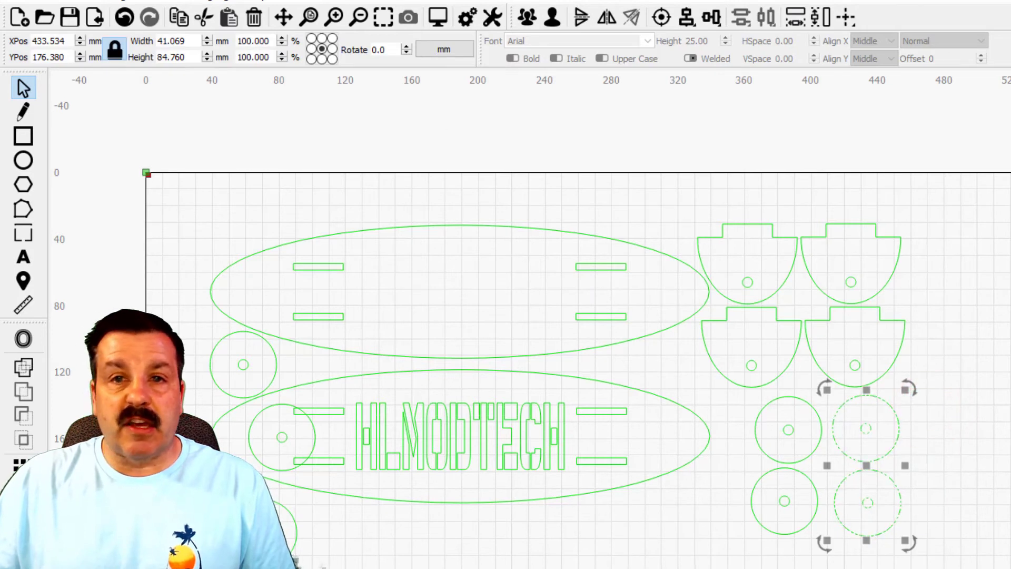
Step: Align the right column of wheels with Align V-Center to square up the grid
left_click(702, 18)
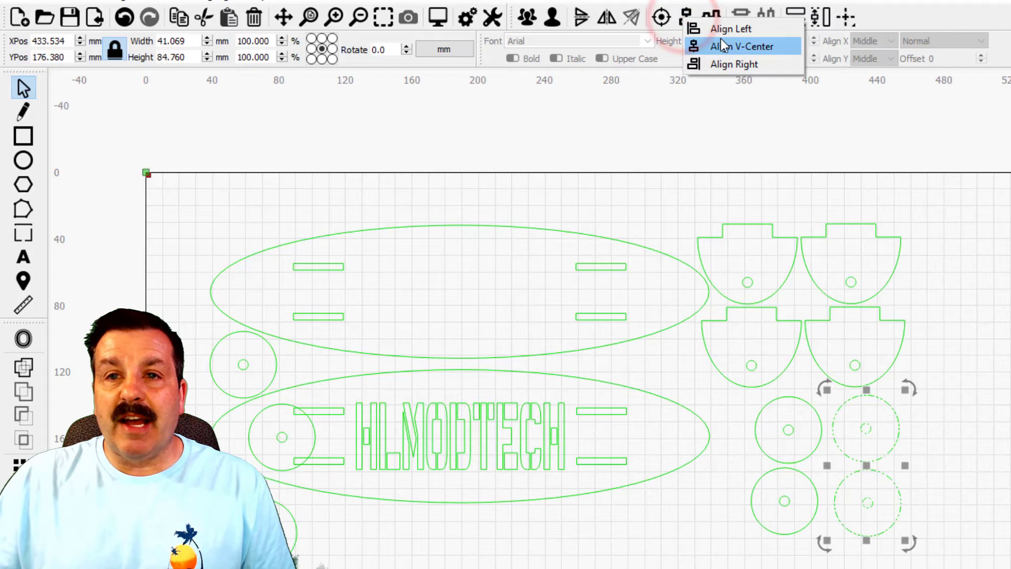
left_click(742, 45)
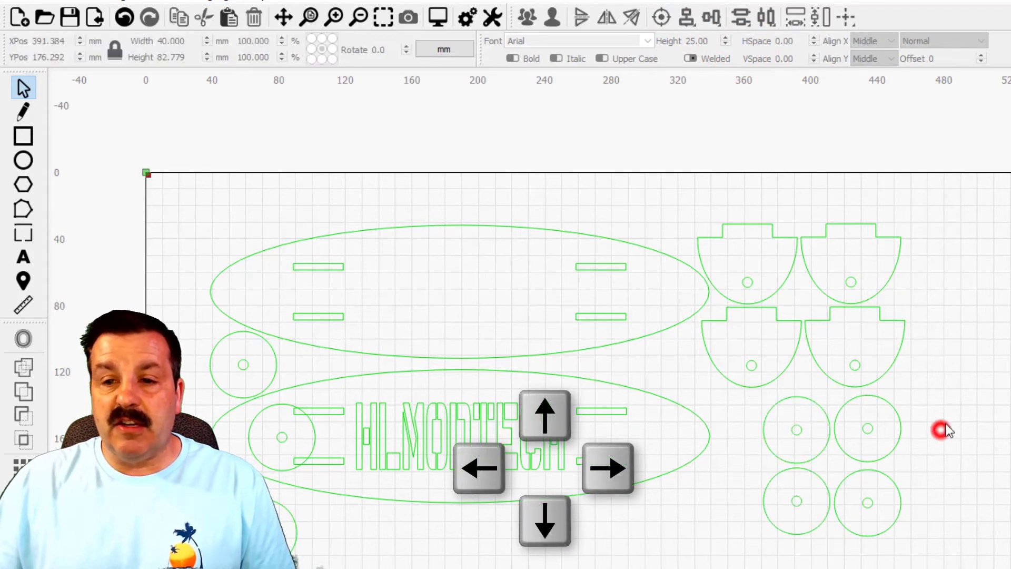
left_click(945, 430)
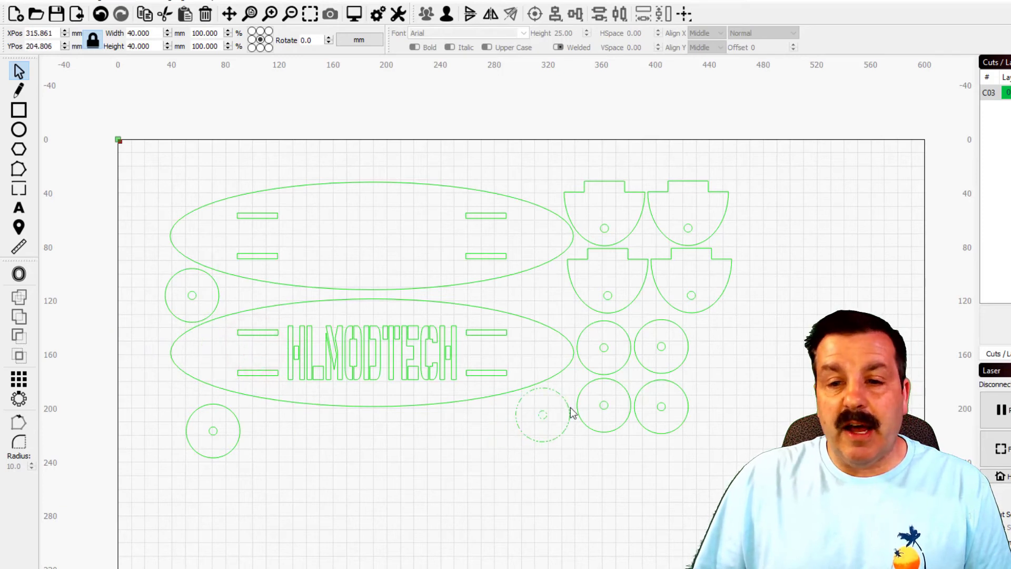
Step: Move one wheel beside the wheel grid and another under the lower deck's left end
left_click(542, 416)
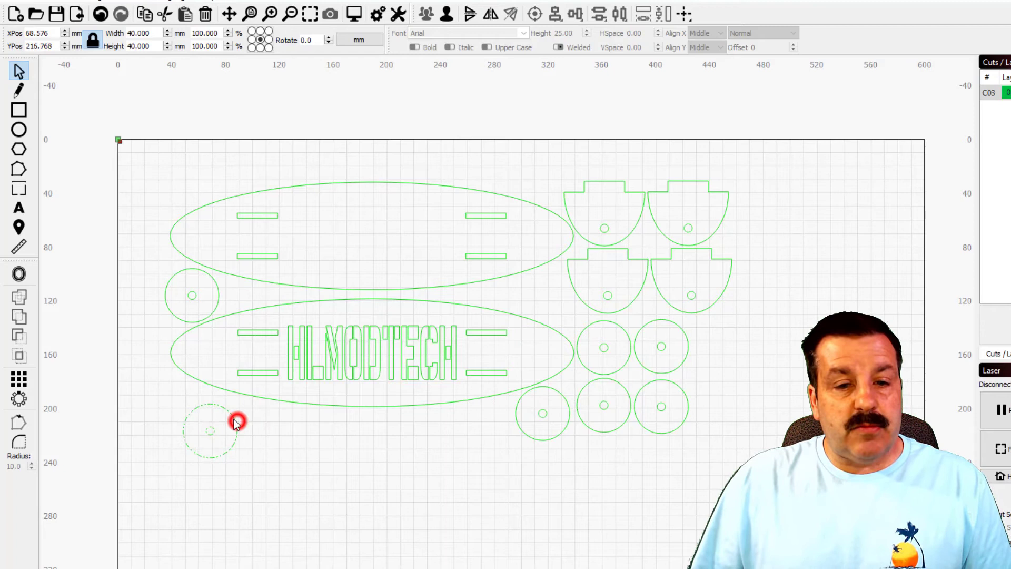
left_click(239, 422)
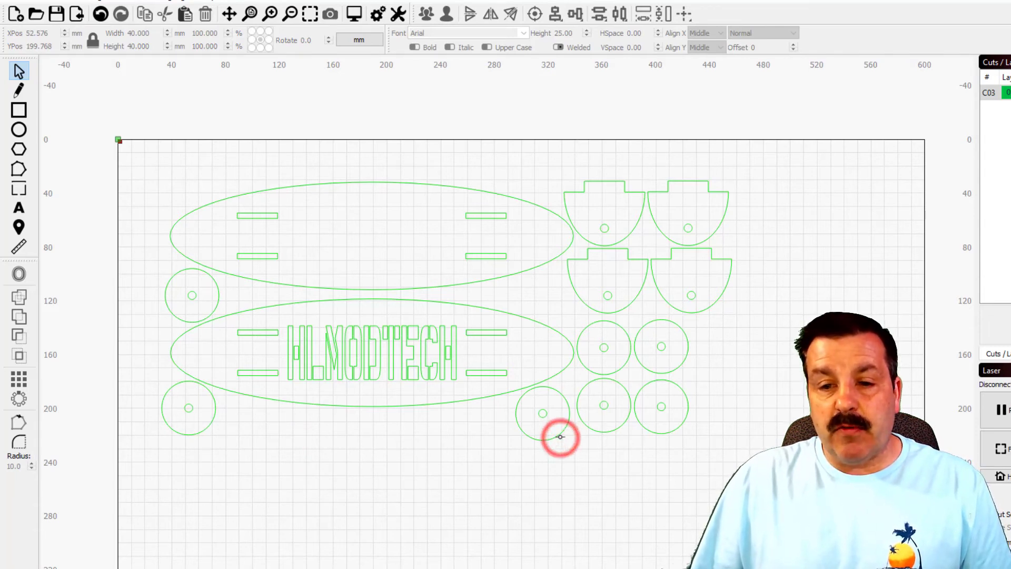
left_click(544, 413)
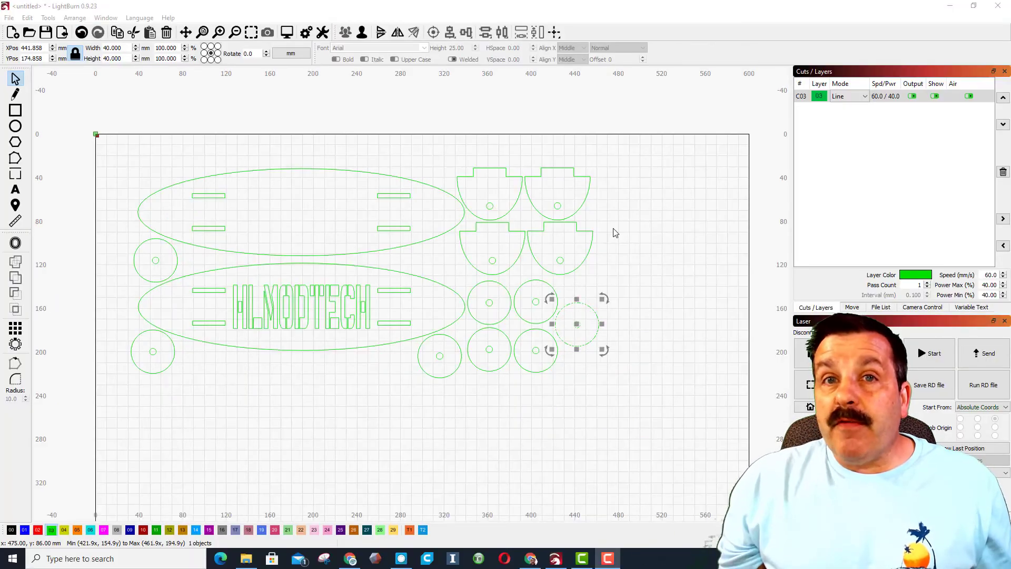
Step: Place a wheel right of the grid, V-center both decks, and select the lower truck pair
left_click(930, 353)
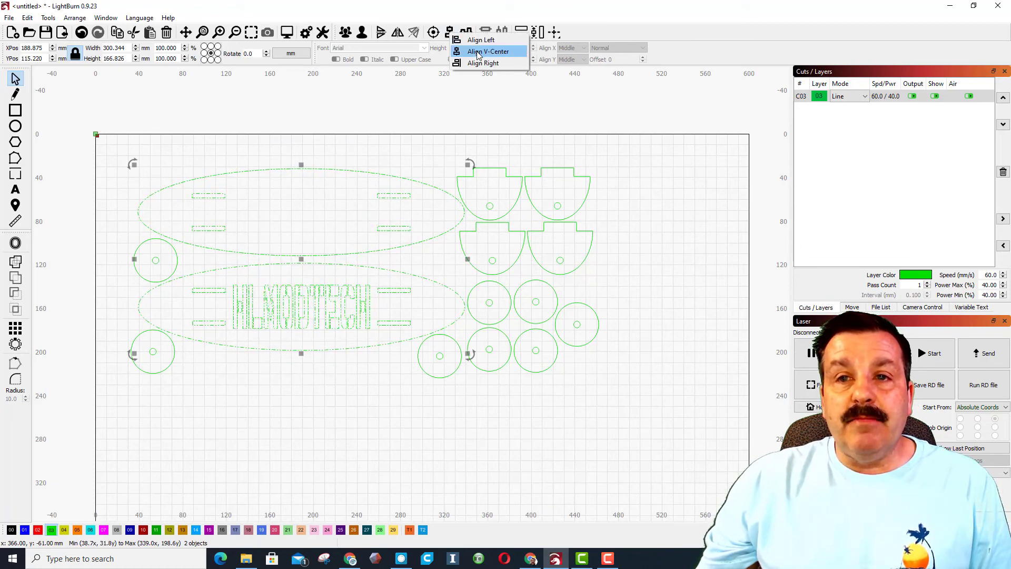
left_click(489, 52)
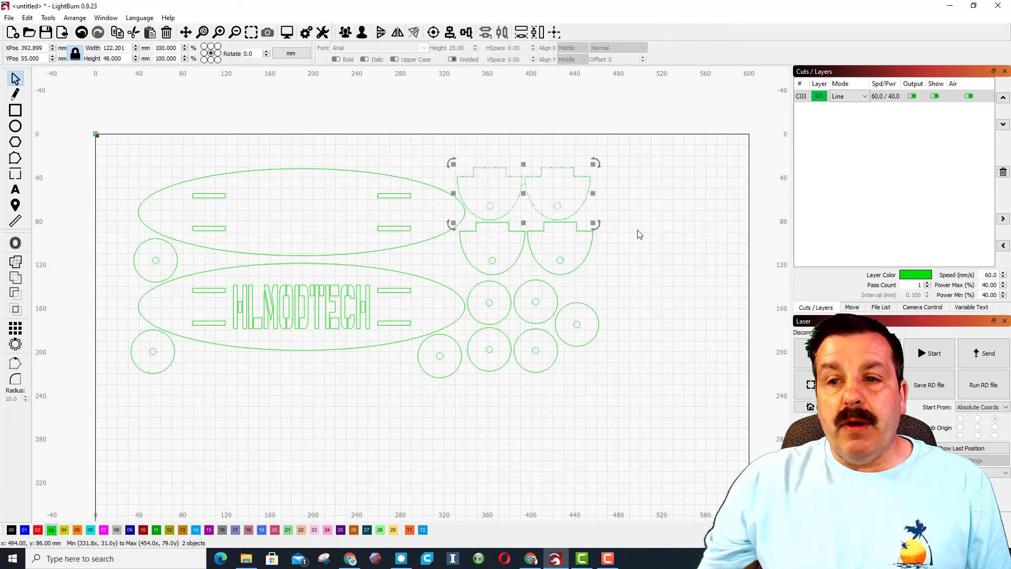
left_click_drag(522, 194, 523, 248)
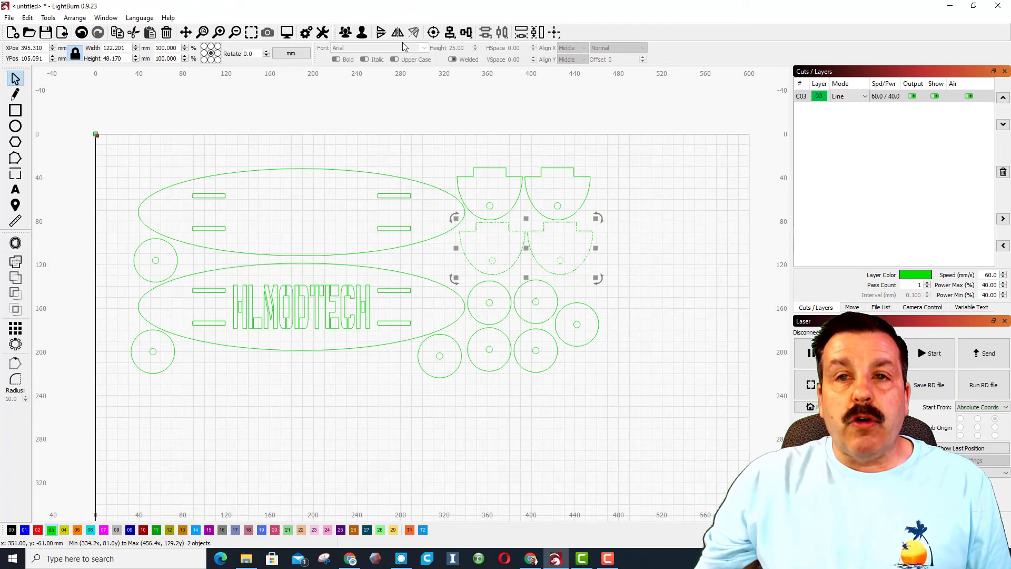